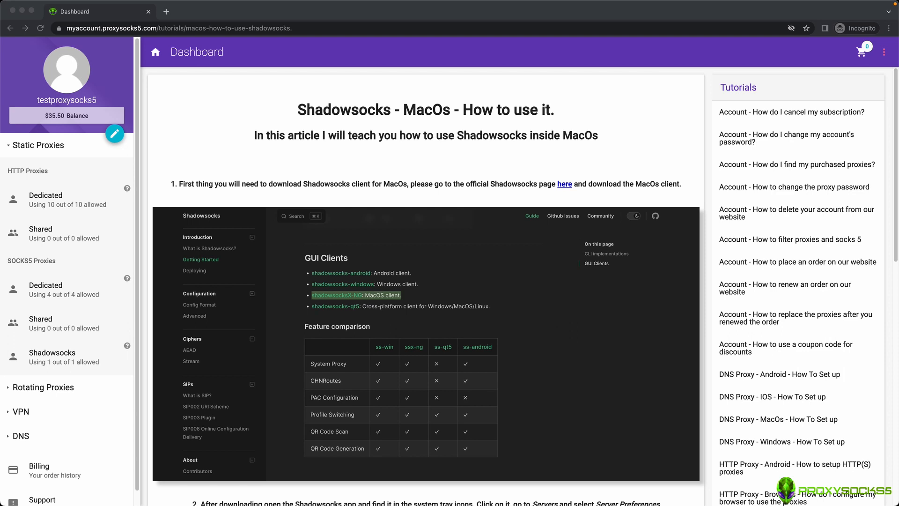
{"action": "mouse_move", "coordinate": [548, 236]}
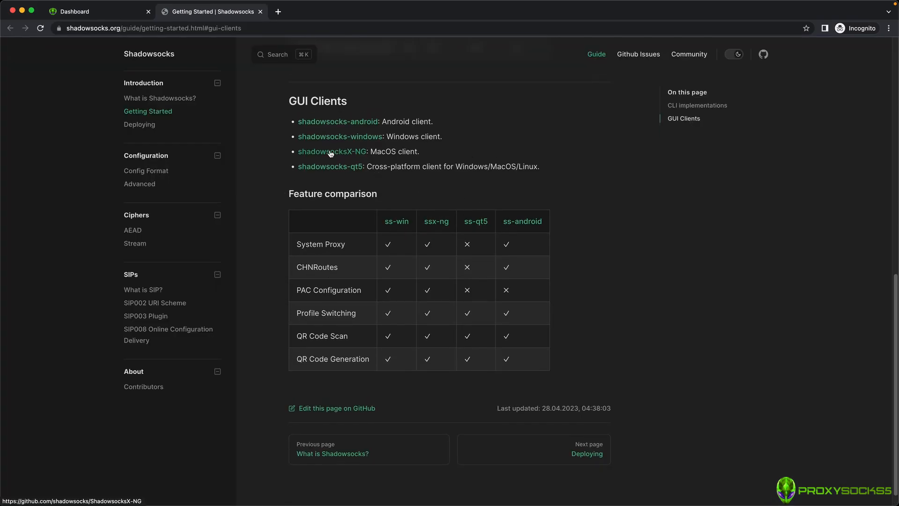
Go from shadowsocks.org to the ShadowsocksX-NG GitHub releases page listing the v1.10.2 .dmg.
{"action": "left_click", "coordinate": [332, 152]}
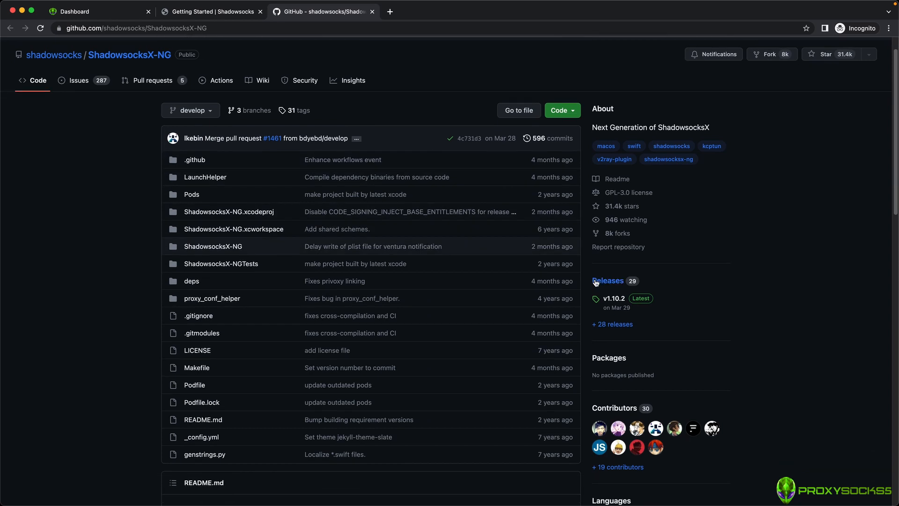
{"action": "left_click", "coordinate": [608, 281]}
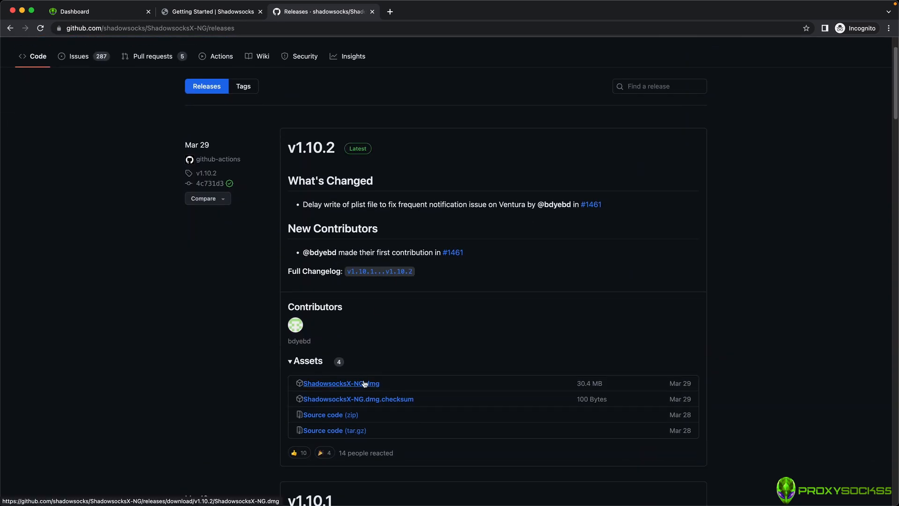
Download the ShadowsocksX-NG .dmg, copy the app out, and allow it in Privacy & Security.
{"action": "left_click", "coordinate": [341, 383]}
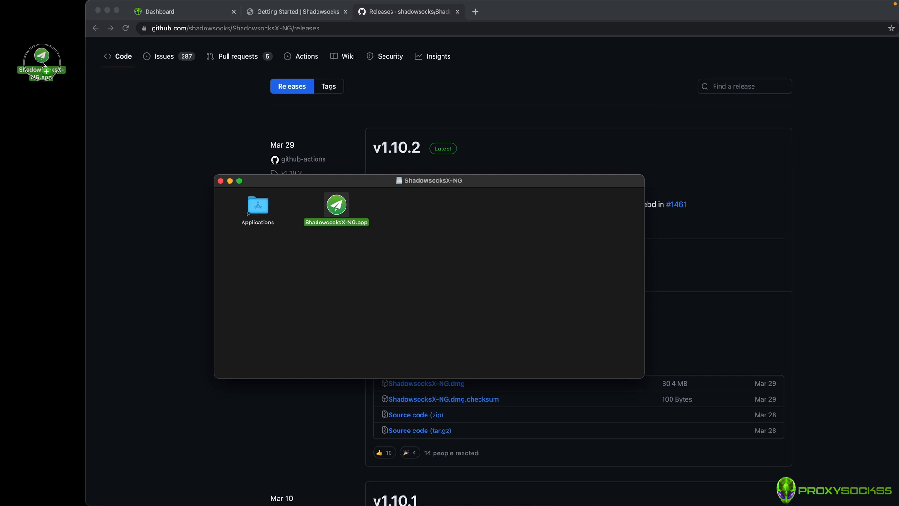
{"action": "left_click", "coordinate": [220, 181]}
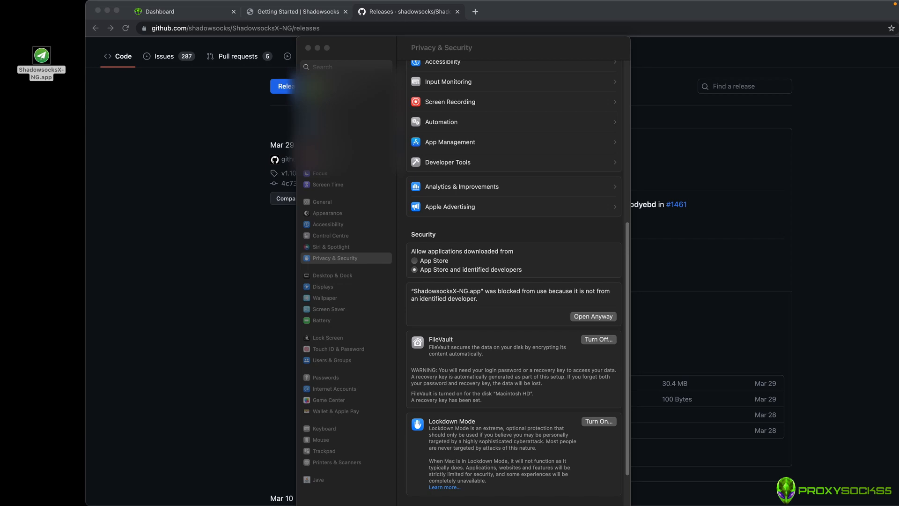
{"action": "left_click", "coordinate": [685, 5]}
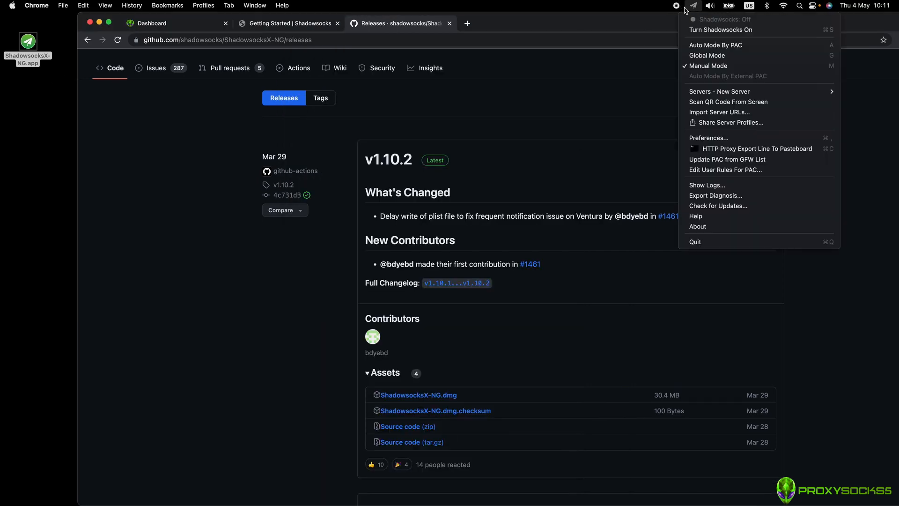
{"action": "mouse_move", "coordinate": [706, 55]}
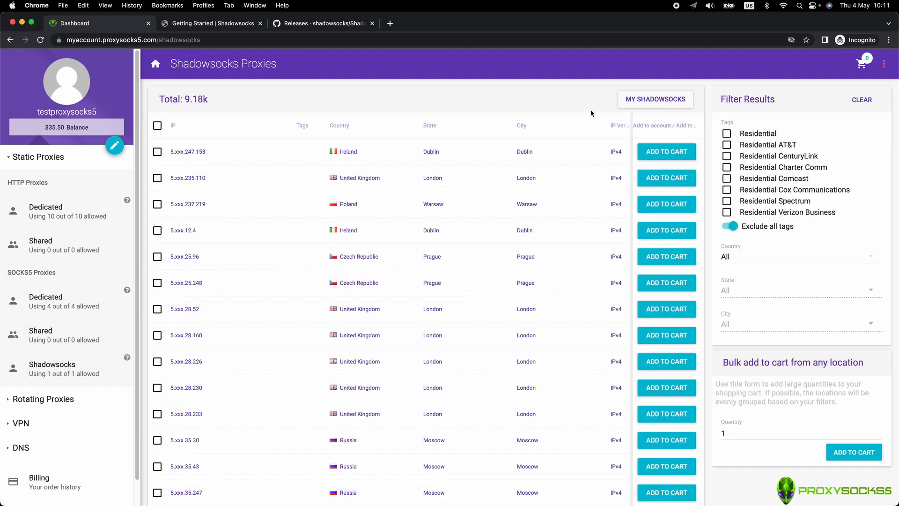
Add a new server and paste the proxy IP 8.46.120.70 as its address.
{"action": "left_click", "coordinate": [655, 99]}
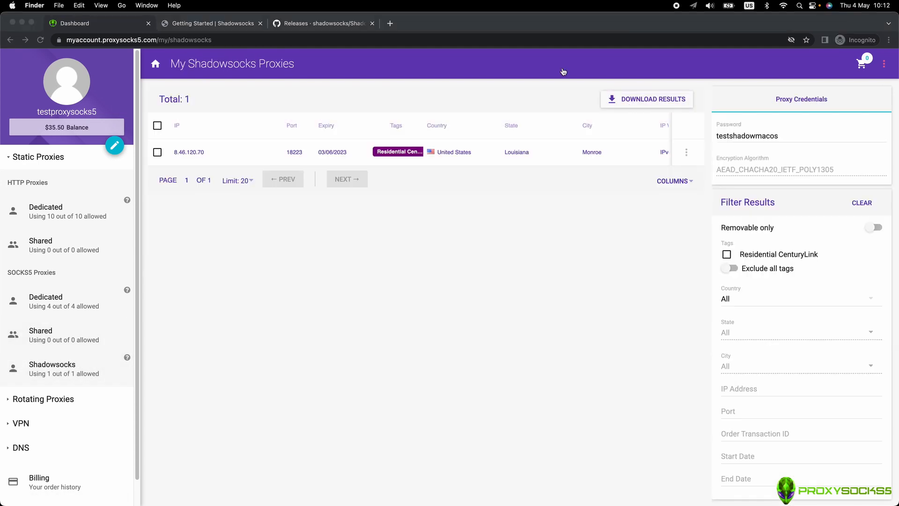
{"action": "left_click", "coordinate": [692, 6]}
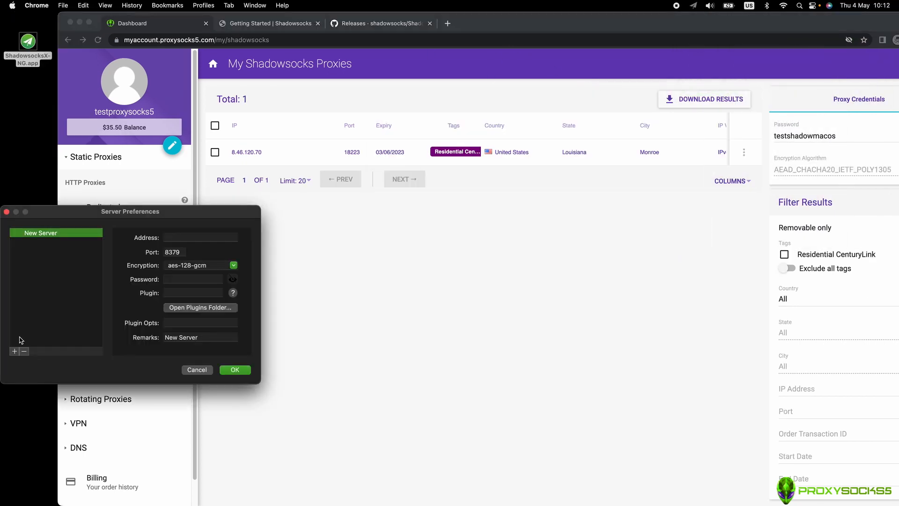
{"action": "right_click", "coordinate": [200, 237]}
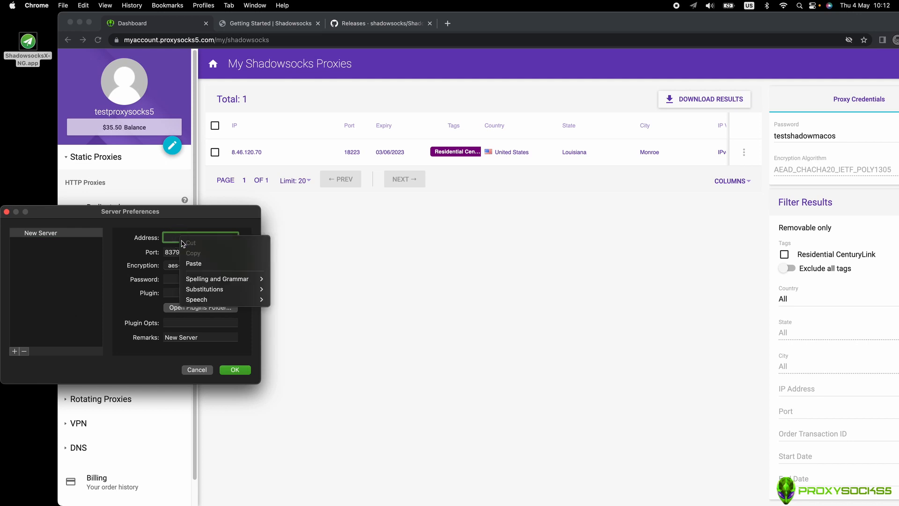
{"action": "left_click", "coordinate": [194, 263]}
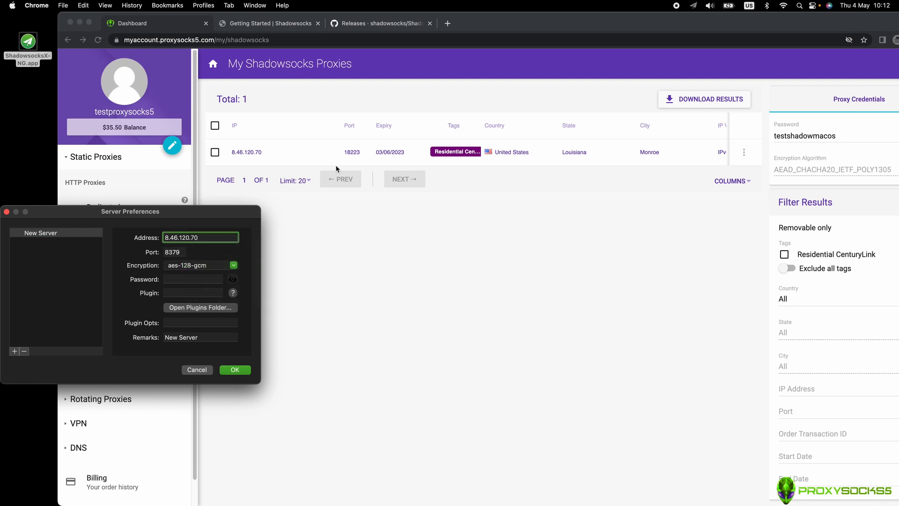
{"action": "left_click", "coordinate": [197, 369]}
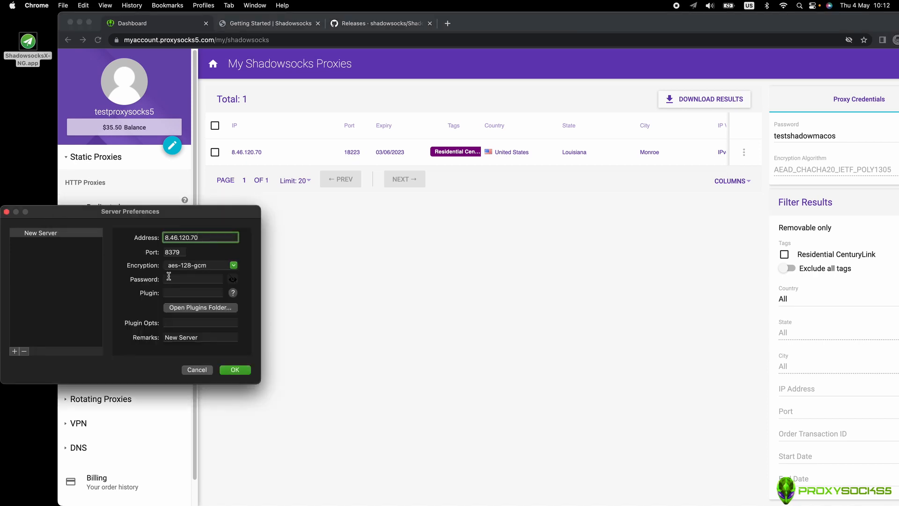
{"action": "left_click", "coordinate": [173, 252]}
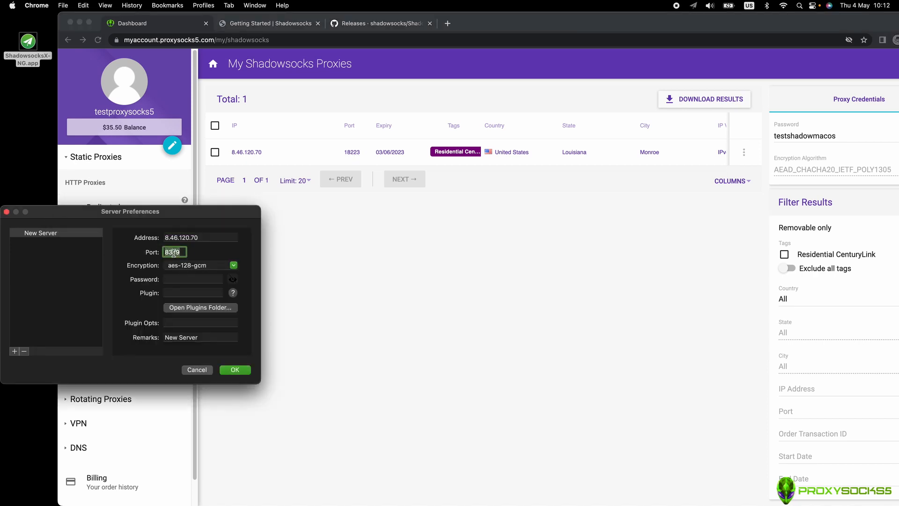
{"action": "type", "text": "18223"}
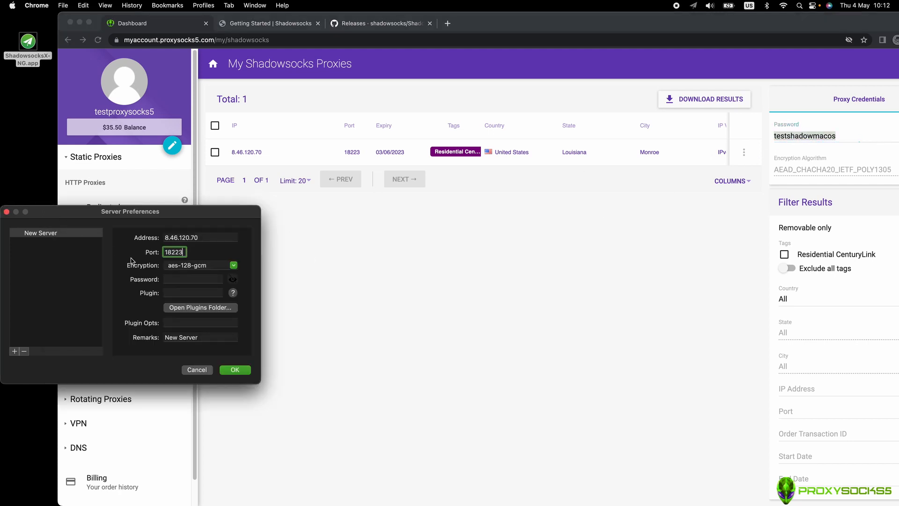
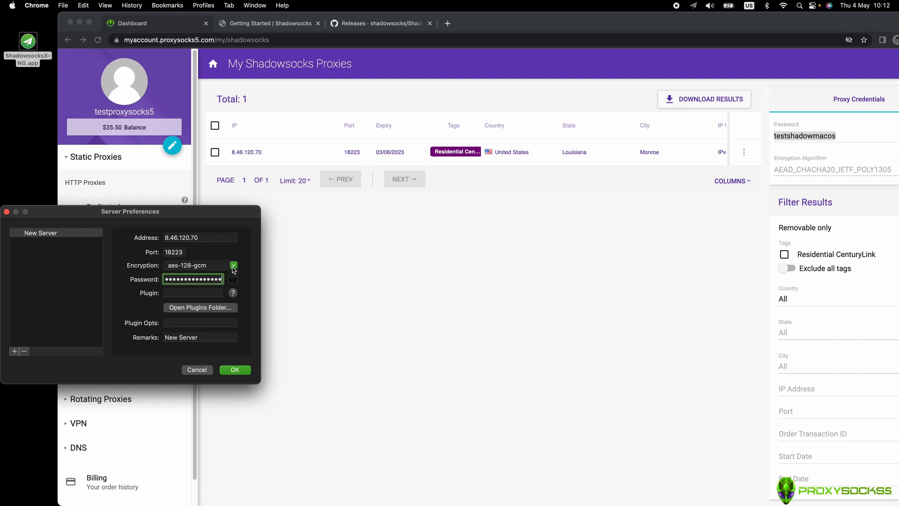
Switch the server's encryption to chacha20-ietf-poly1305 and save it.
{"action": "left_click", "coordinate": [233, 265]}
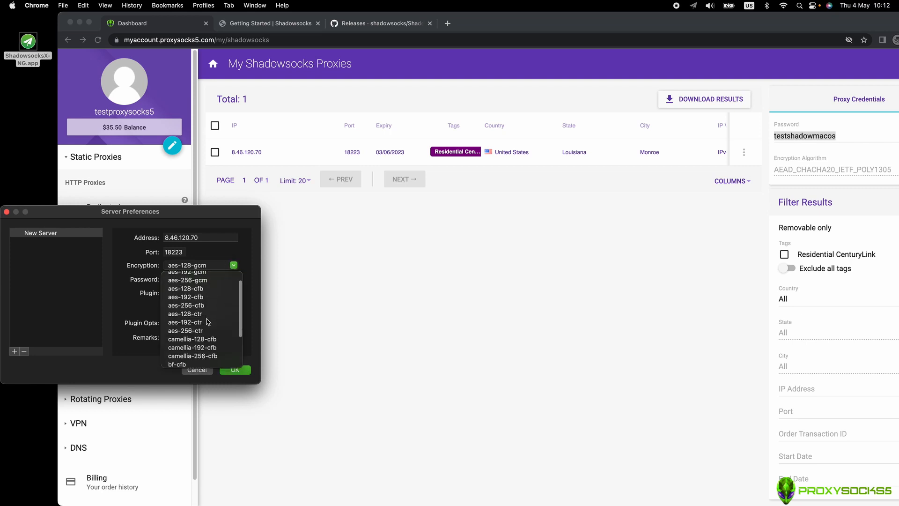
{"action": "scroll", "scroll_direction": "down", "scroll_amount": 3}
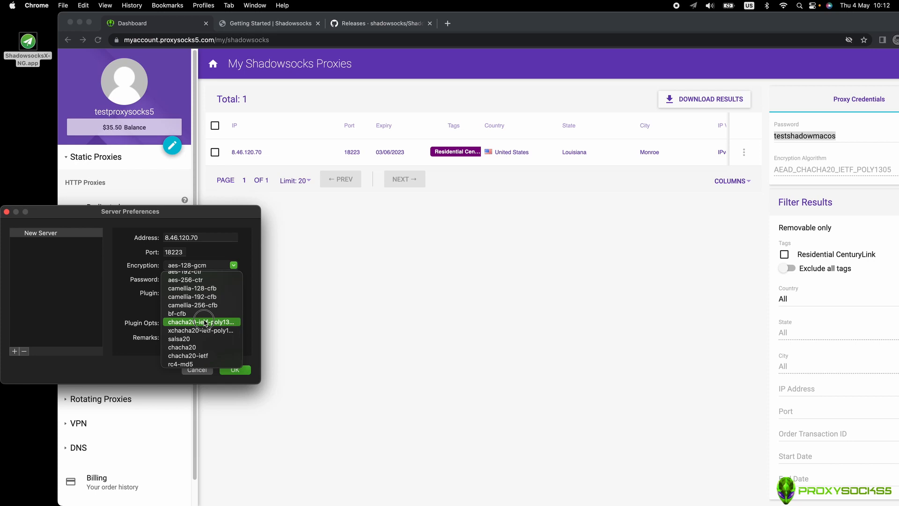
{"action": "left_click", "coordinate": [201, 322]}
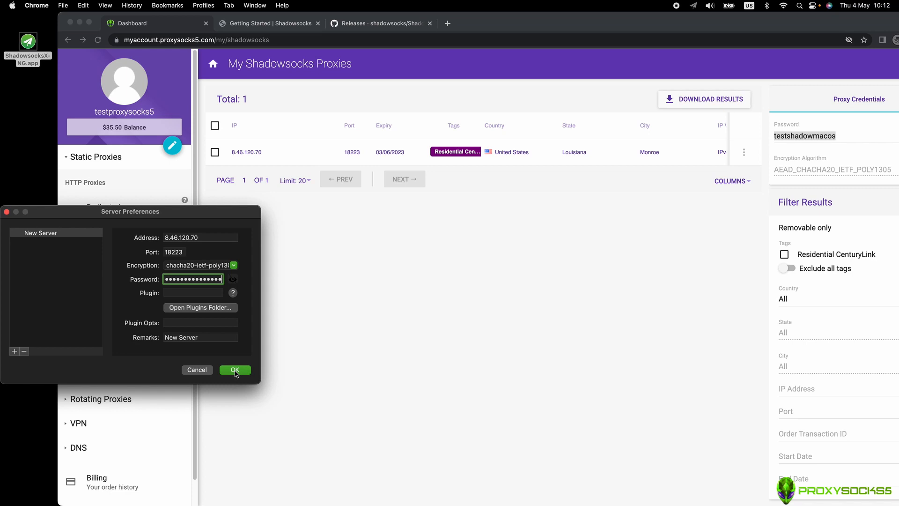
{"action": "left_click", "coordinate": [692, 5]}
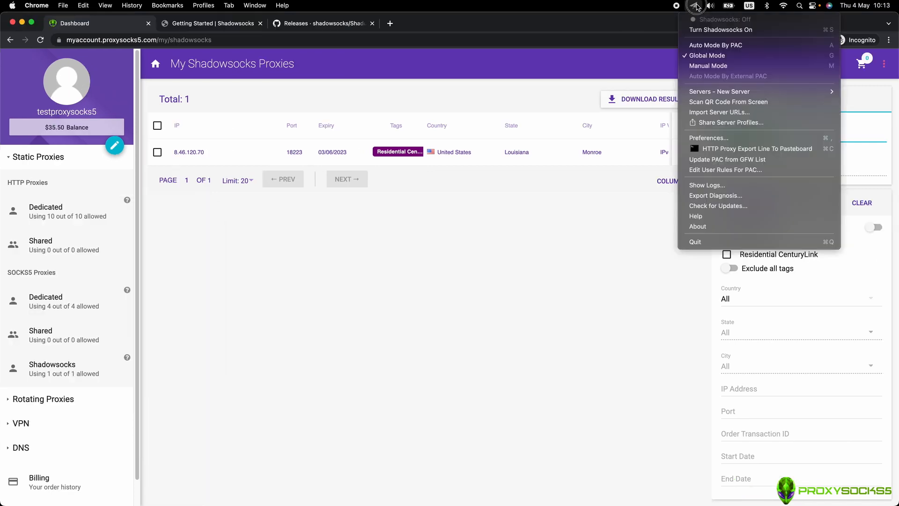
{"action": "mouse_move", "coordinate": [718, 92]}
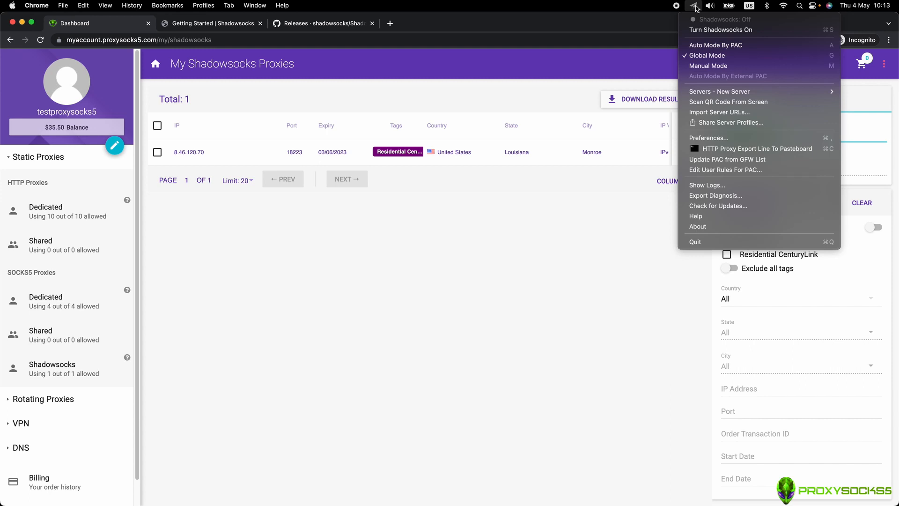
Turn Shadowsocks on from the menu bar menu, with Global Mode selected.
{"action": "left_click", "coordinate": [703, 32]}
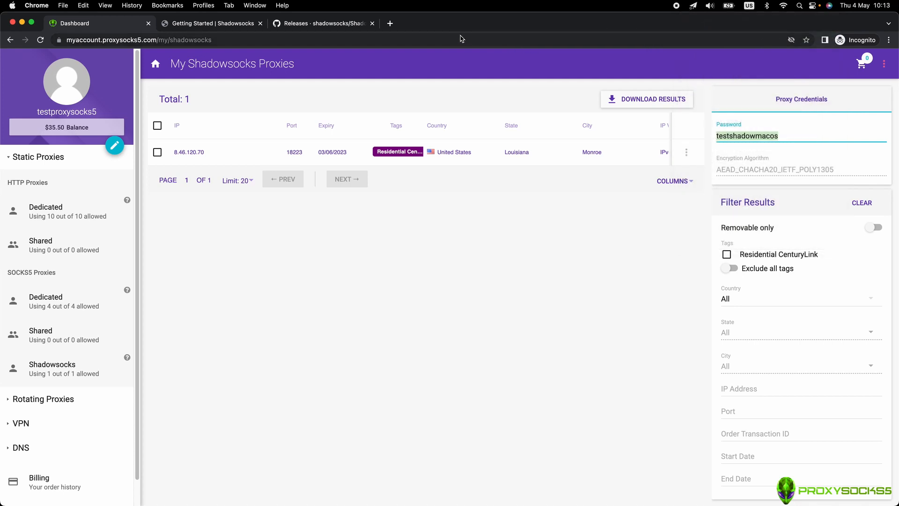
Open MyIPLabs in a new Chrome tab to confirm the IP reads 8.46.120.70.
{"action": "left_click", "coordinate": [390, 23]}
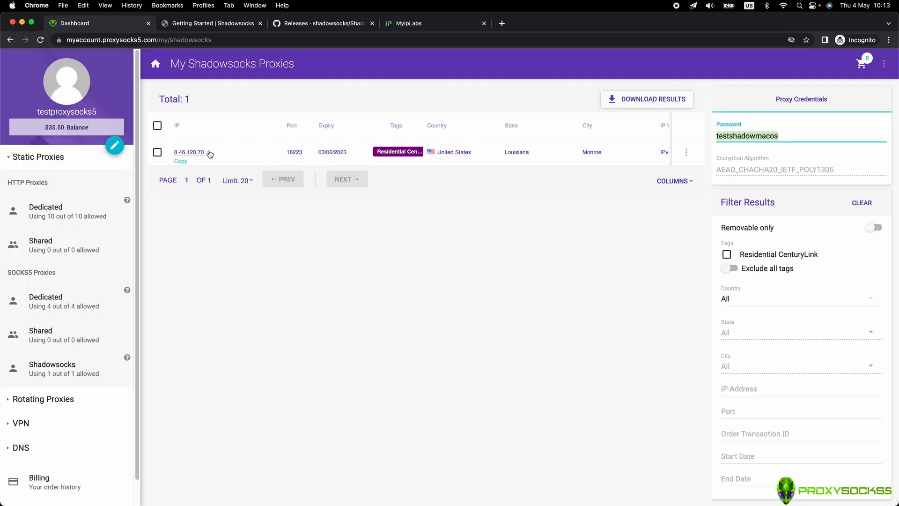
{"action": "left_click", "coordinate": [426, 23]}
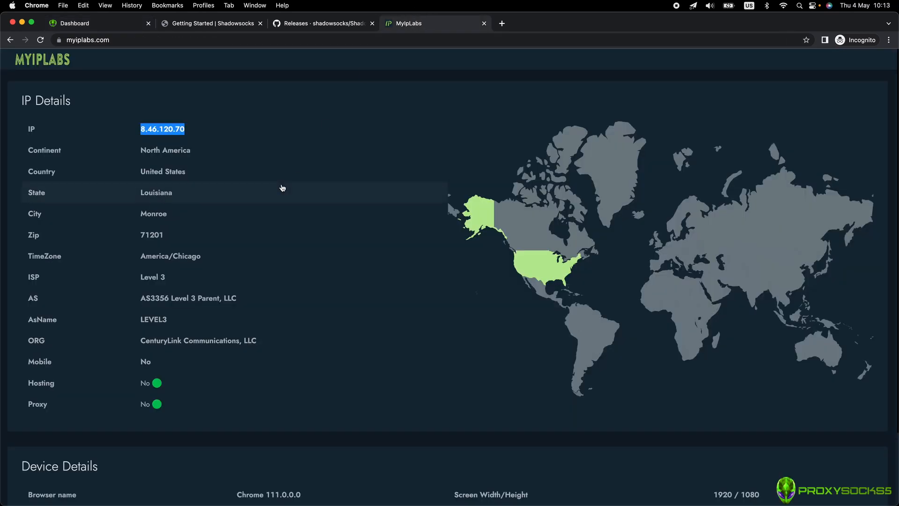